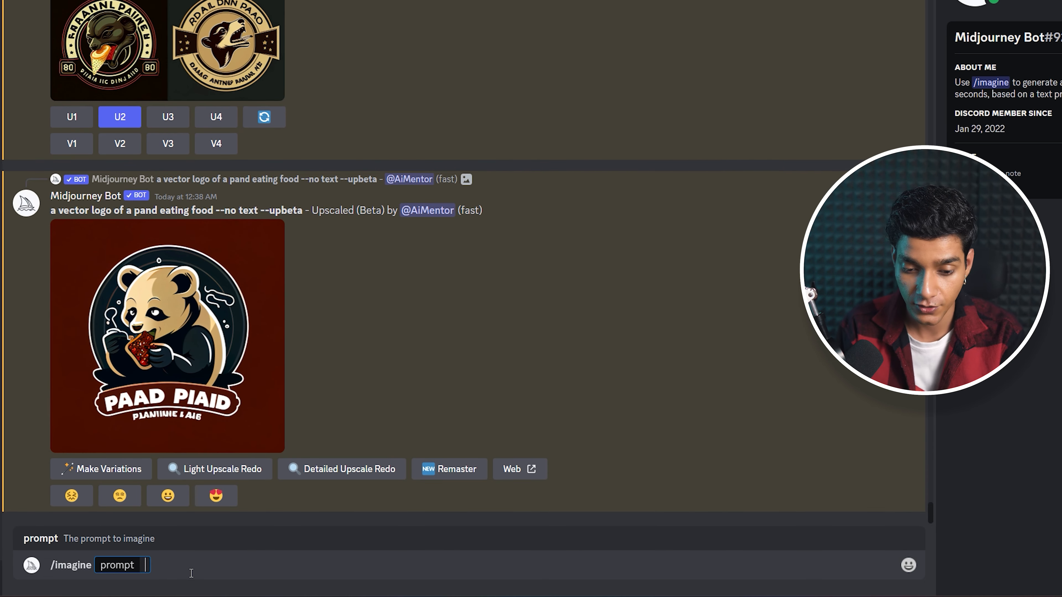
pyautogui.write('geometric minimal')
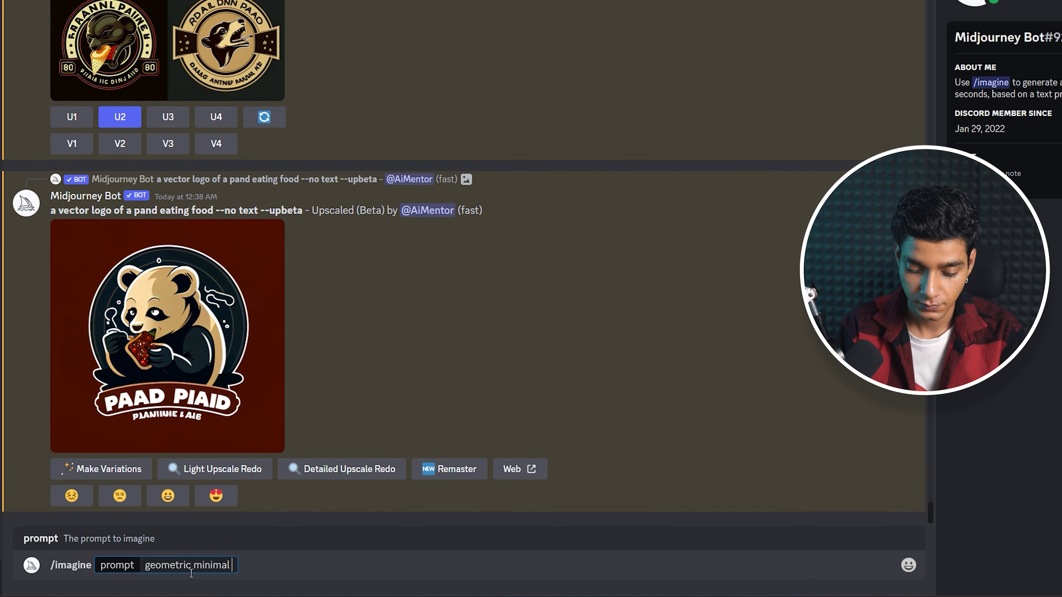